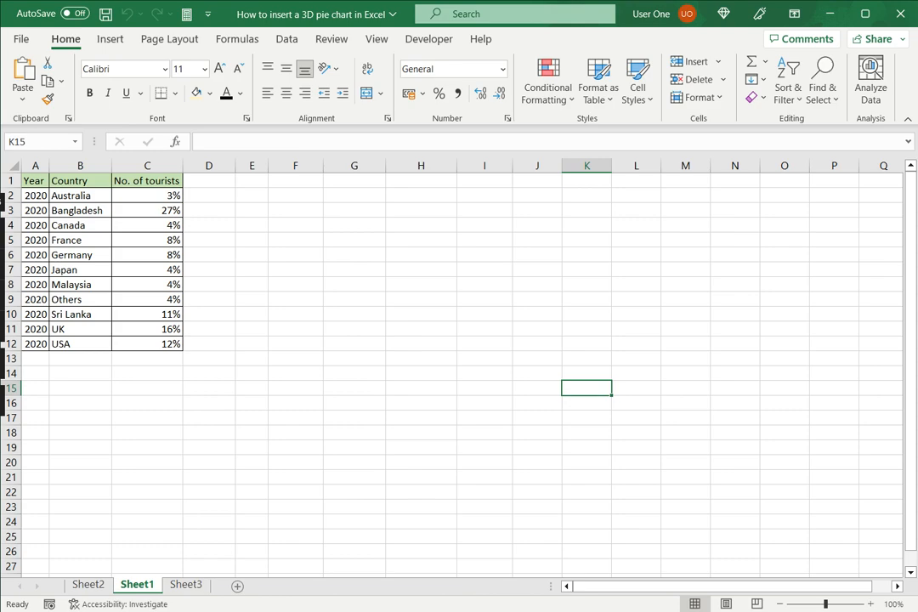
Select the Country and No. of tourists data in B1:C12 as the chart source.
click(79, 180)
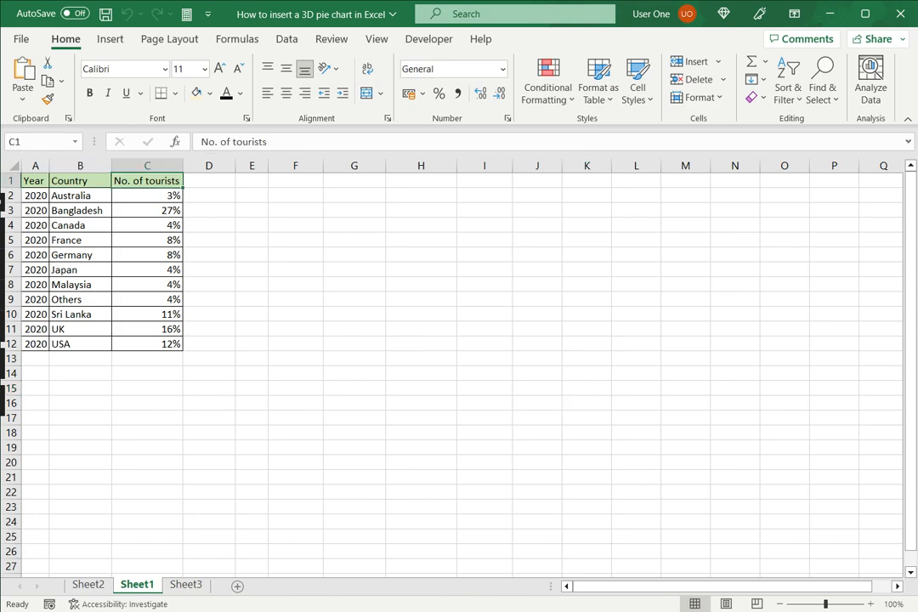
drag(146, 181, 146, 330)
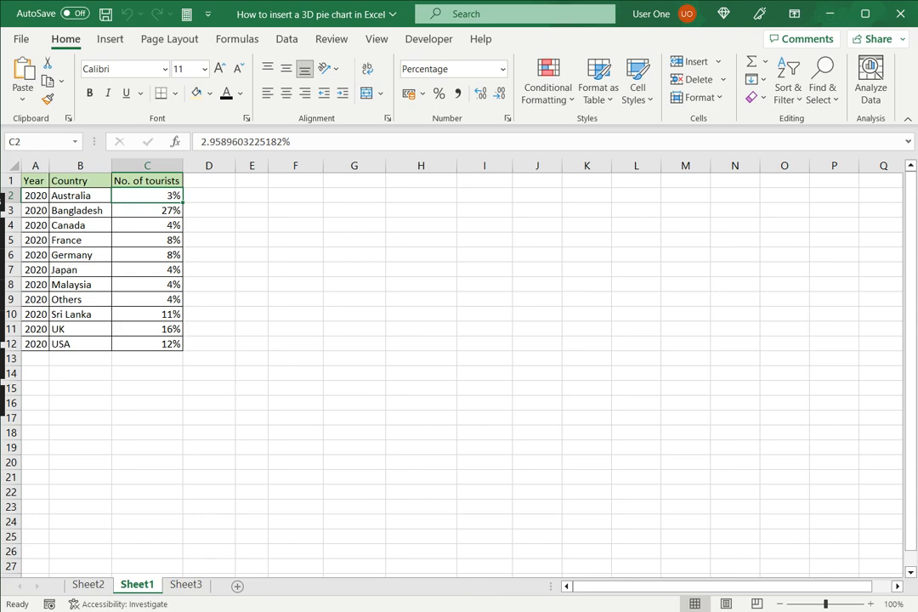
click(80, 180)
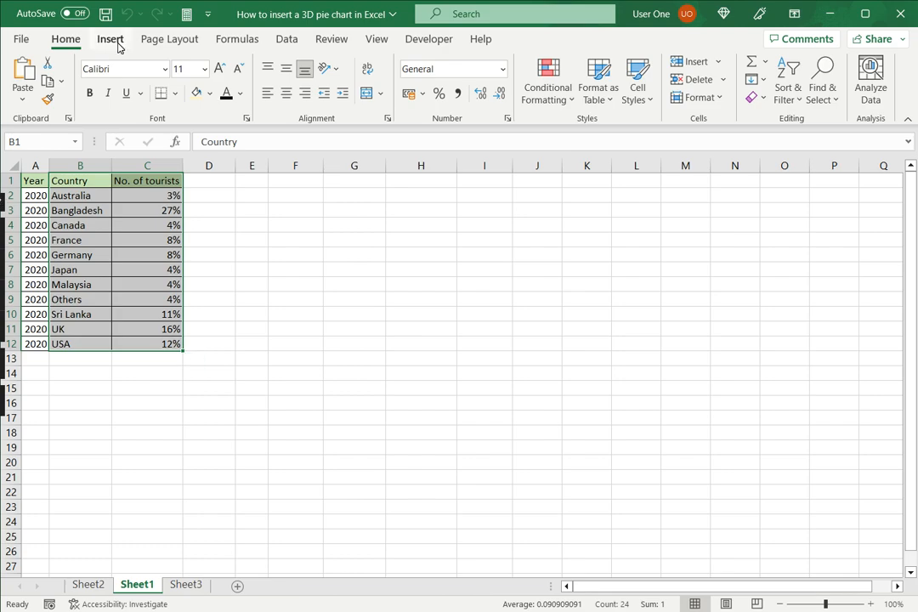
Insert a 3-D Pie chart titled No. of tourists with a legend for the eleven countries.
click(109, 39)
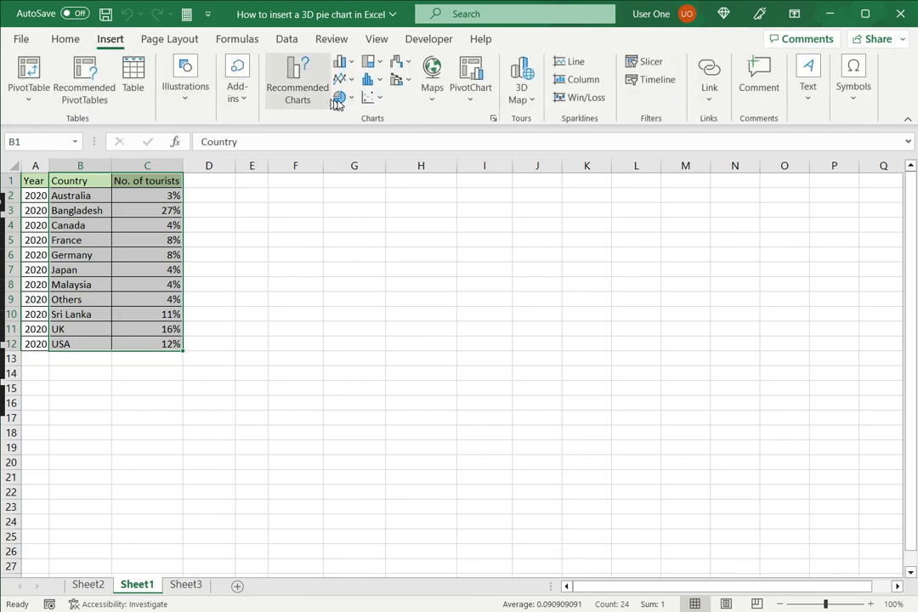
mouse_move(340, 99)
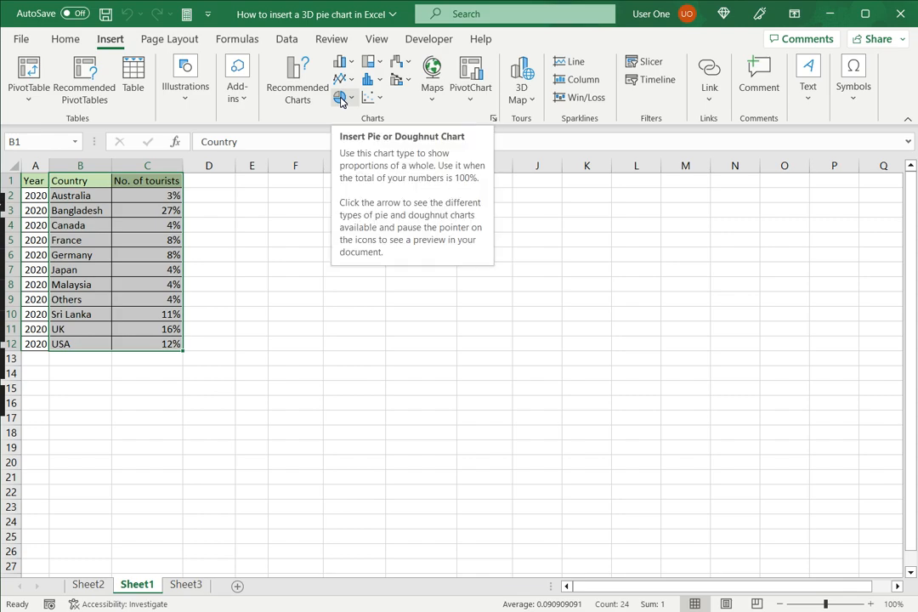
click(340, 96)
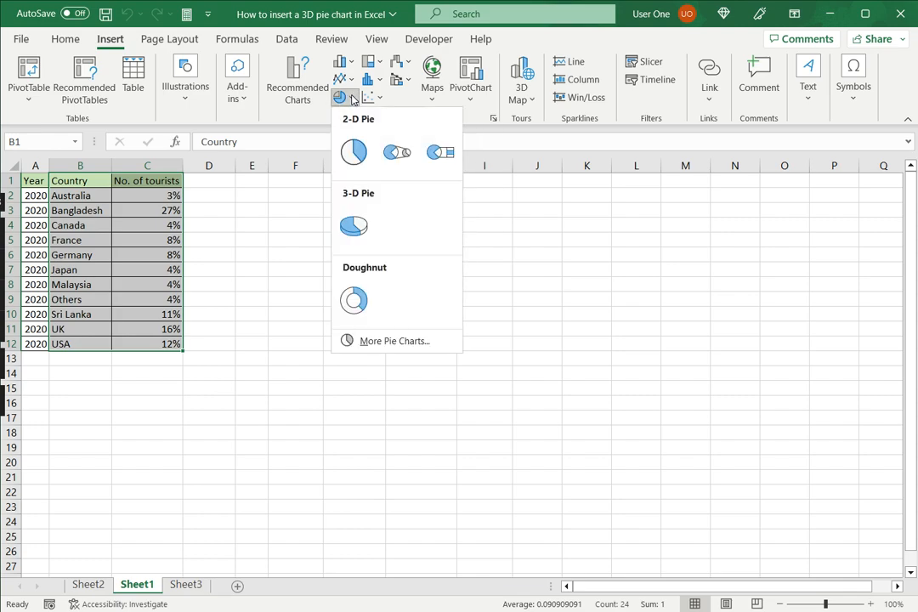
click(353, 226)
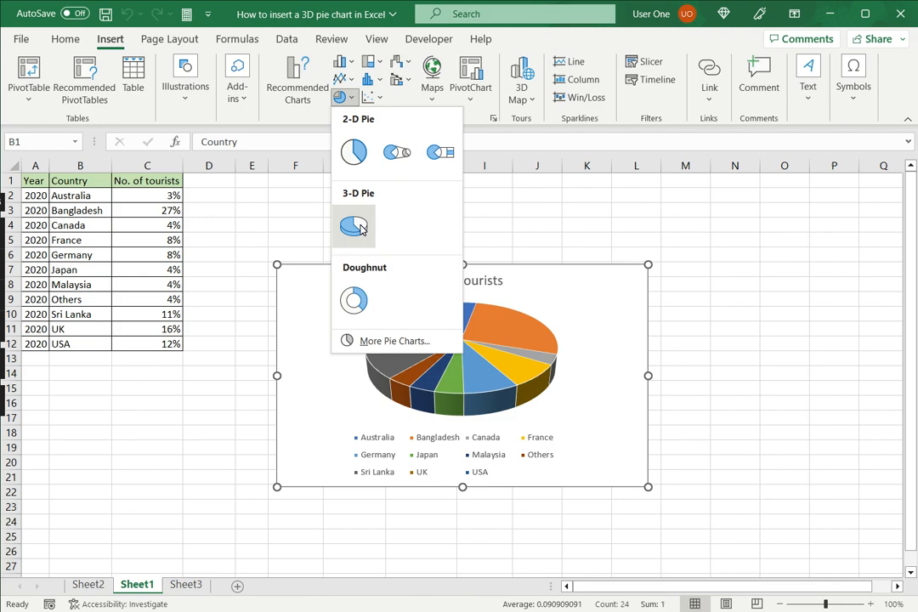
click(353, 224)
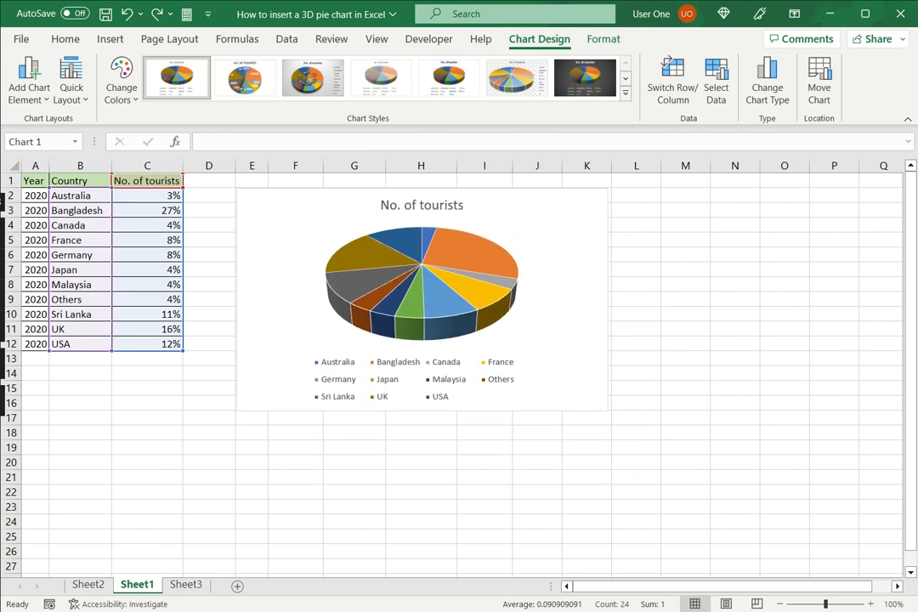
Position the No. of tourists pie chart beside the country table and reselect it.
click(734, 387)
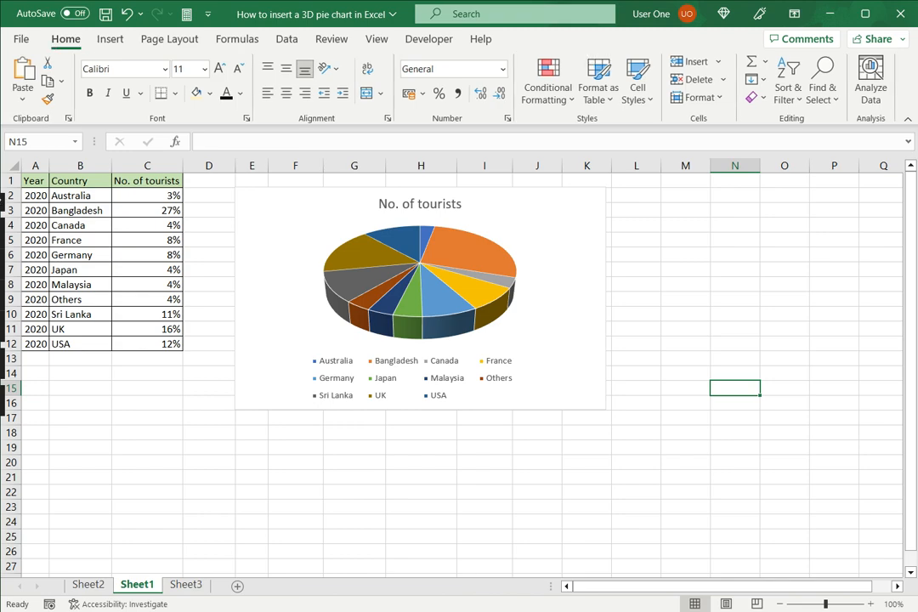
click(420, 281)
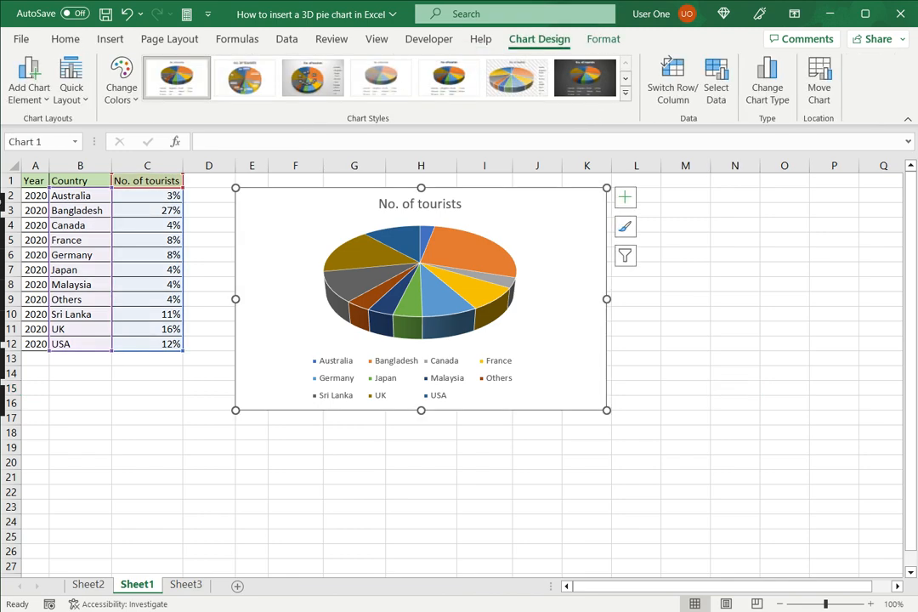